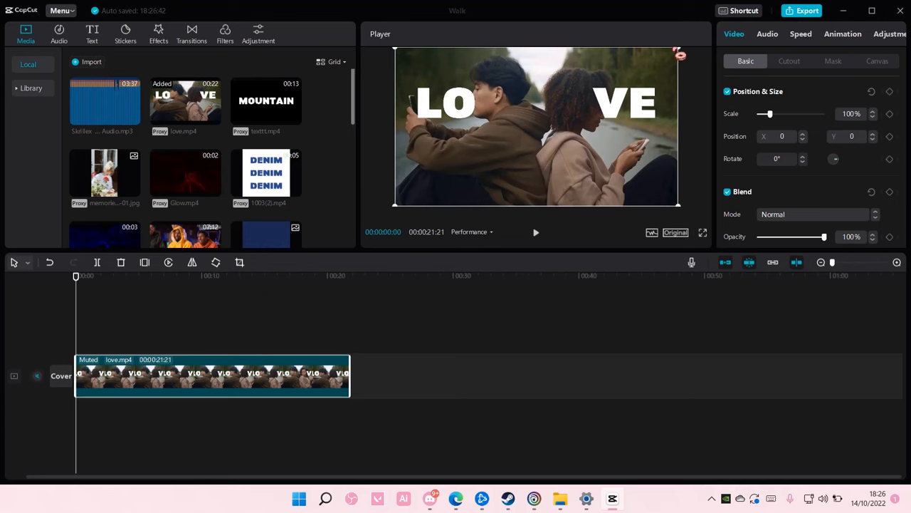
# - Bring up the Export dialog for the Walk project (4K, H.264, mp4, 30fps)
pyautogui.click(802, 10)
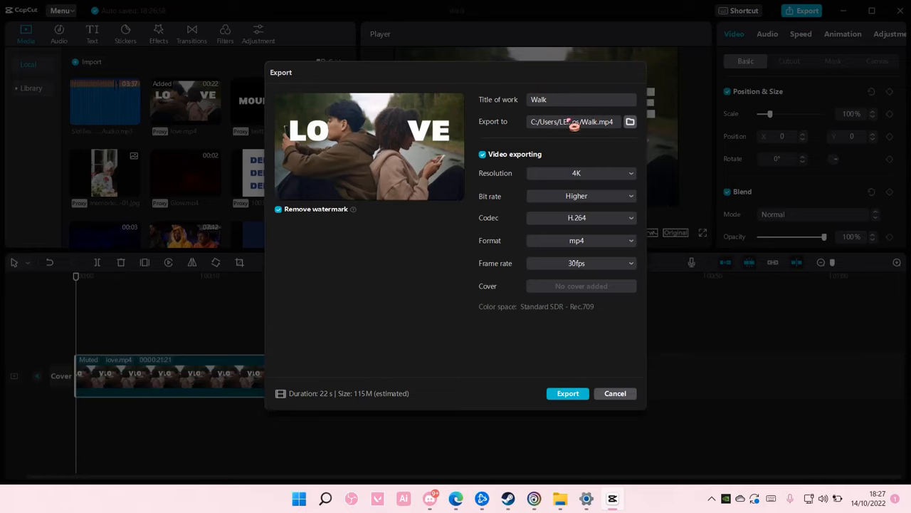
pyautogui.moveTo(584, 135)
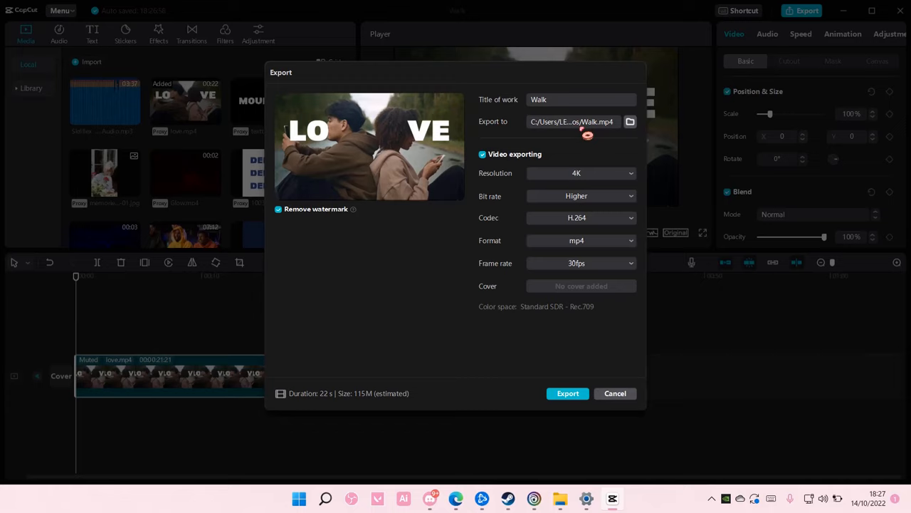
# - Leave the export folder unchanged and cancel the Export dialog without exporting
pyautogui.click(629, 122)
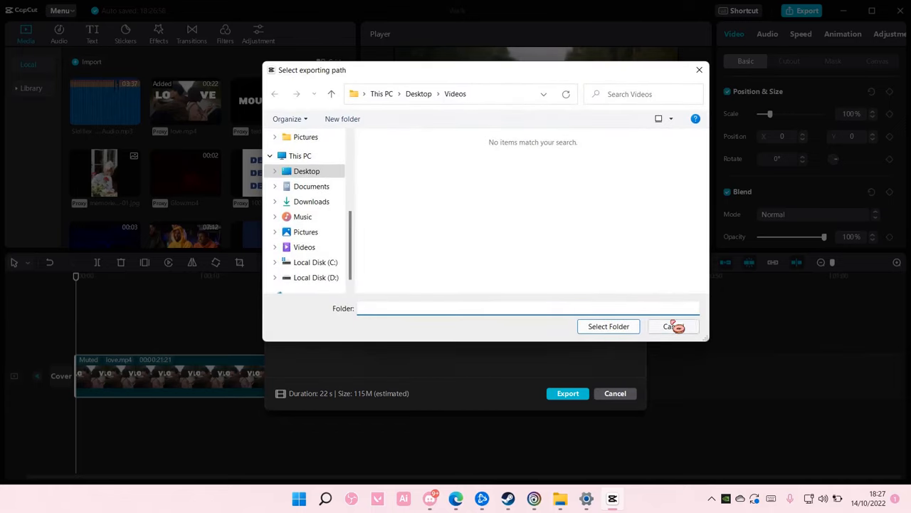
pyautogui.click(672, 326)
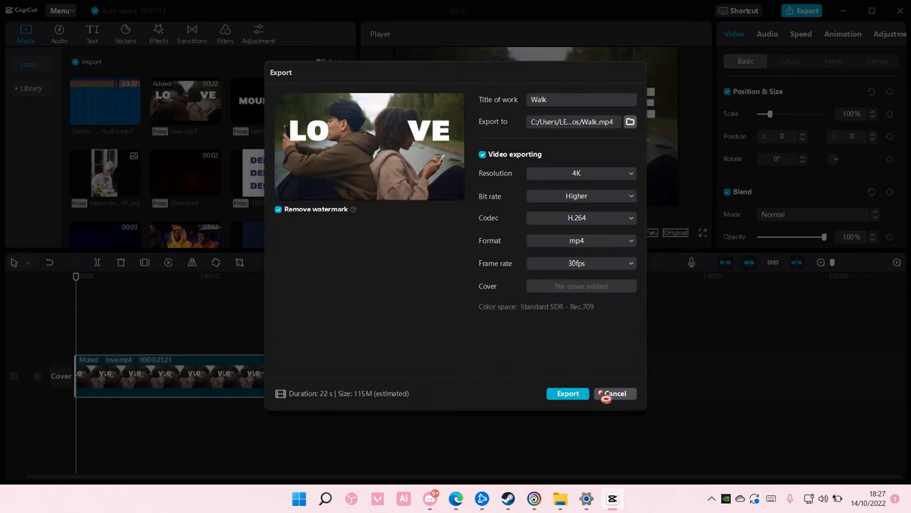
pyautogui.click(614, 393)
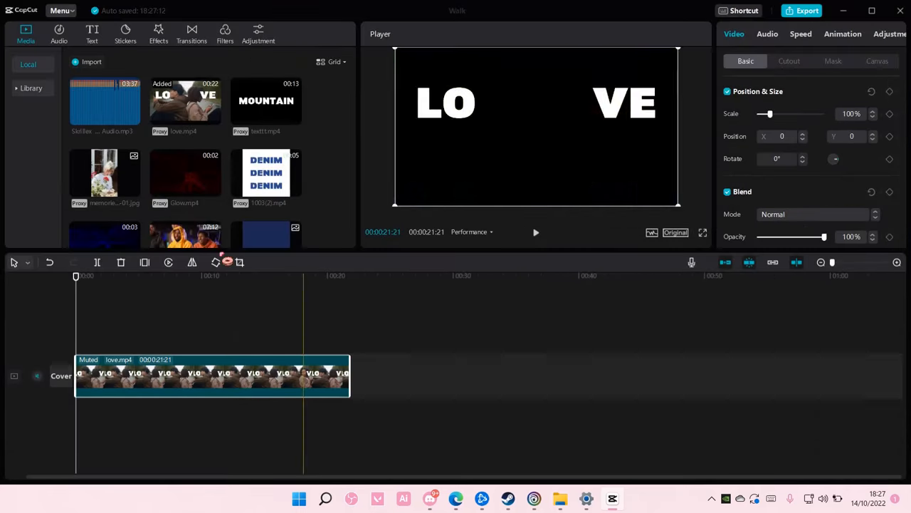
# - Open Global settings from the application Menu
pyautogui.click(76, 276)
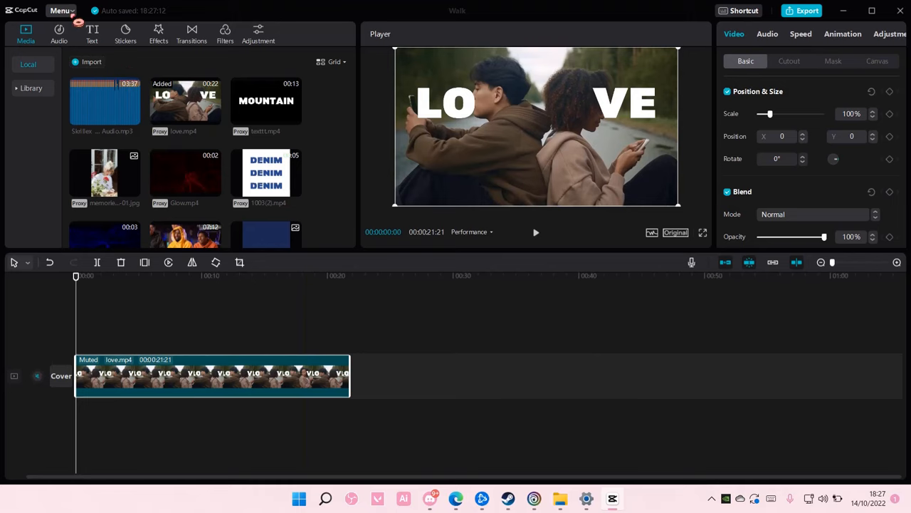
pyautogui.click(61, 10)
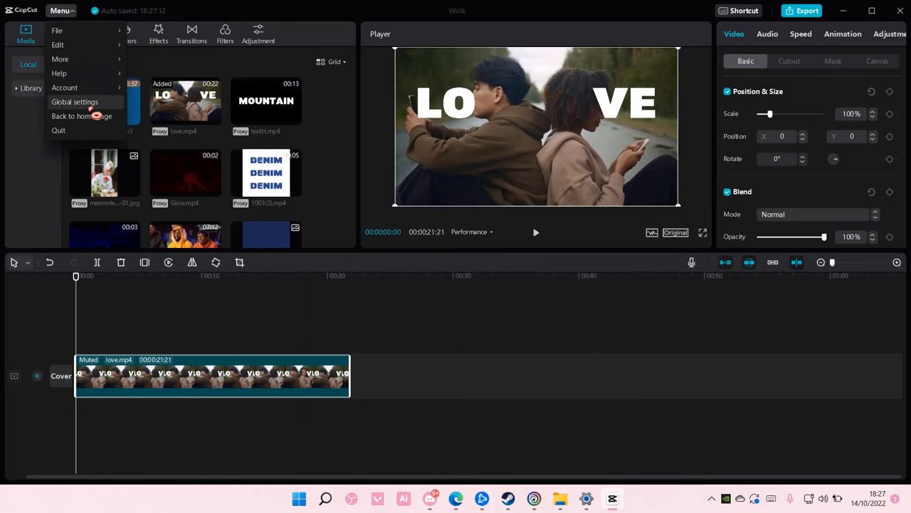
pyautogui.click(74, 101)
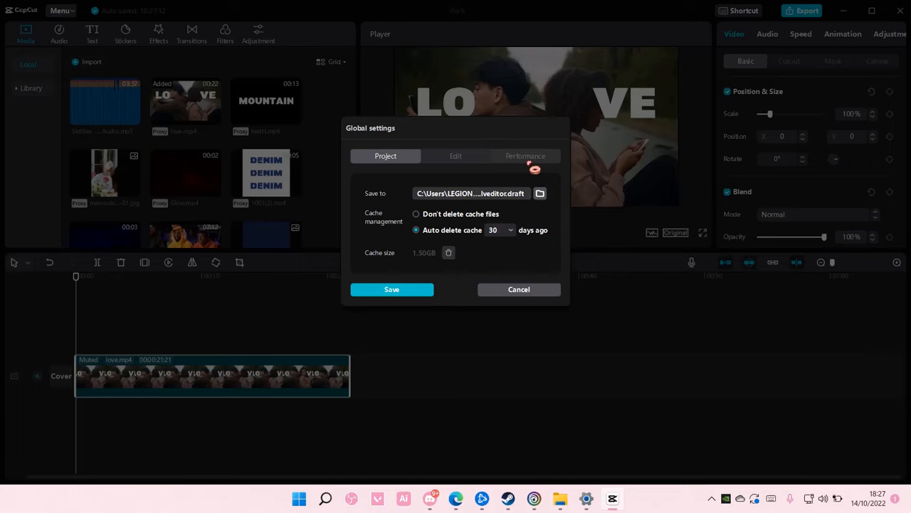
# - Uncheck 'Speed up hardware encoding' under Performance and save the settings
pyautogui.click(525, 155)
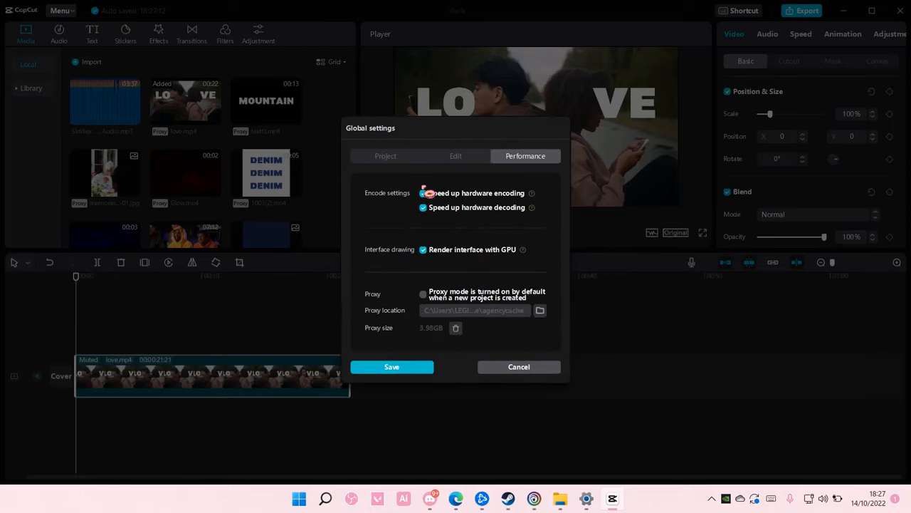
pyautogui.click(423, 194)
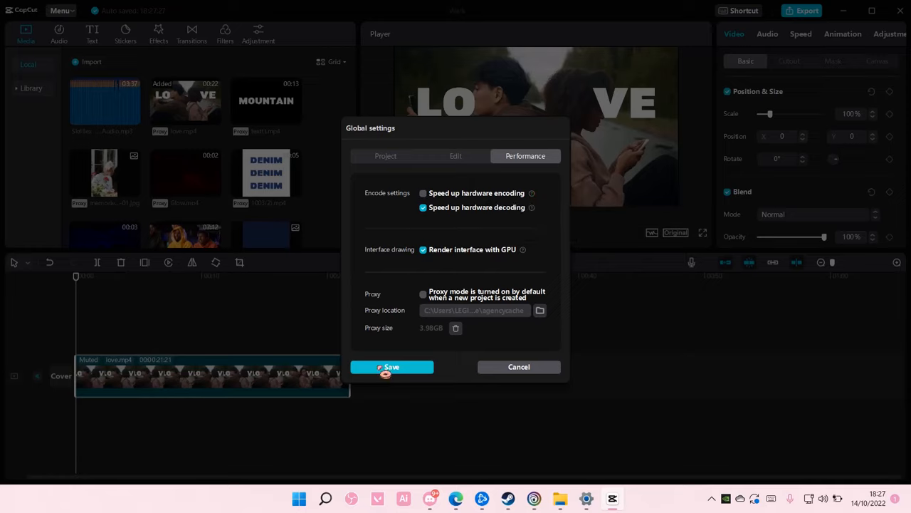
pyautogui.click(391, 366)
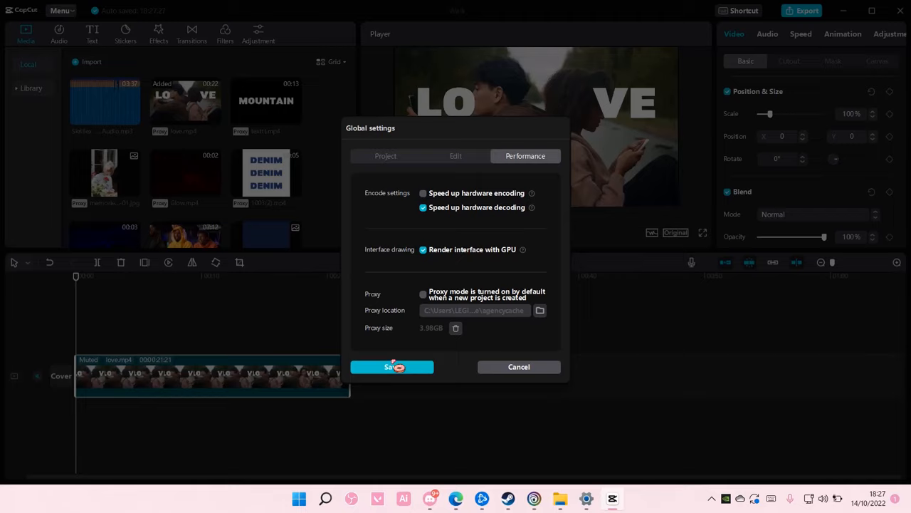